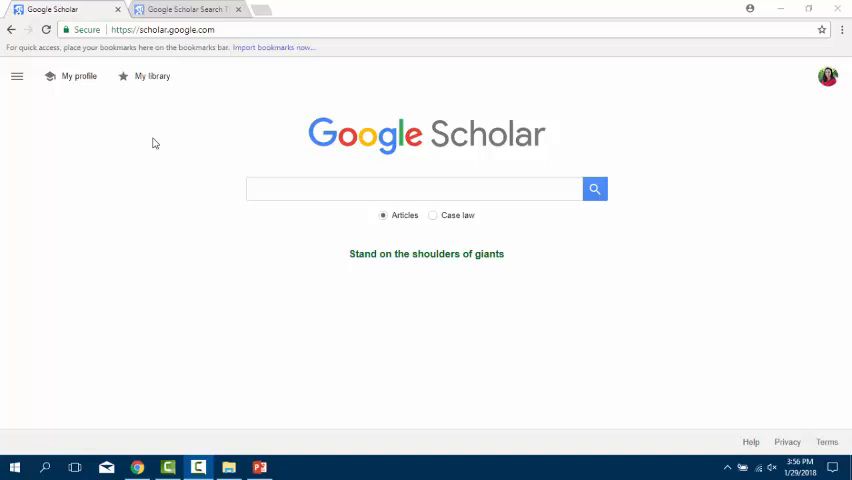
{"action": "mouse_move", "coordinate": [44, 99]}
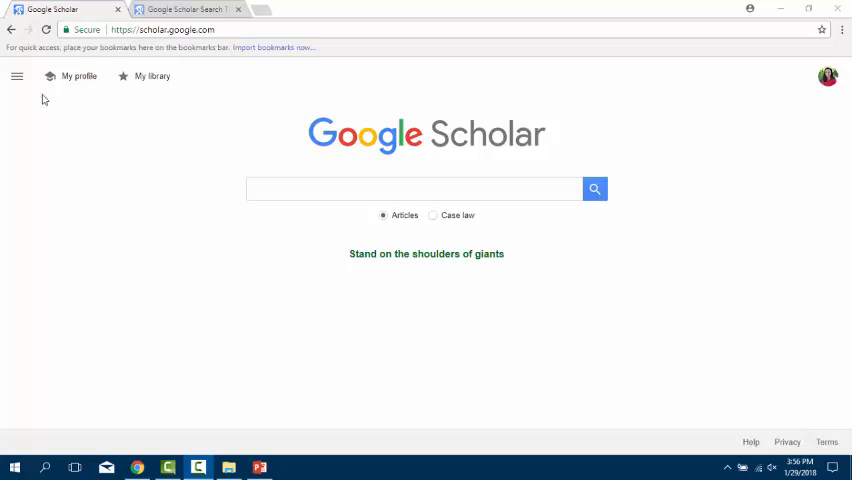
Open the main menu at the top left of the Scholar home page
{"action": "left_click", "coordinate": [17, 76]}
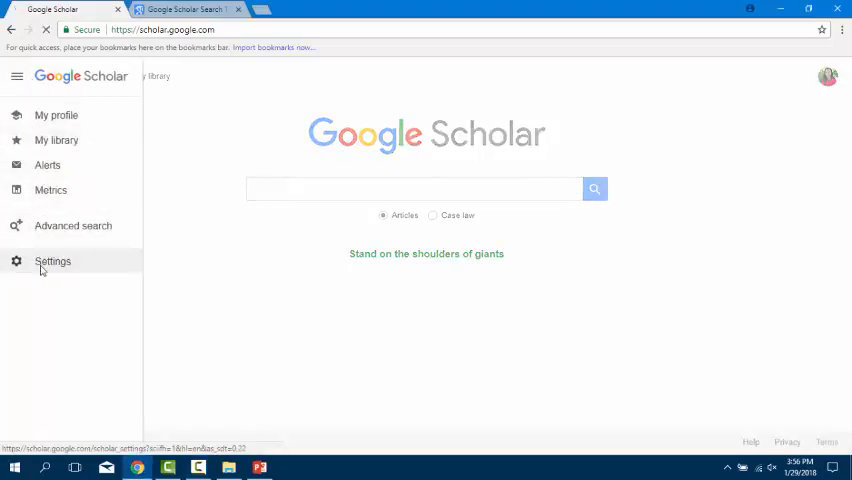
Add 'Massasoit Community College - Find@Massasoit' under Library links and save the settings
{"action": "left_click", "coordinate": [52, 261]}
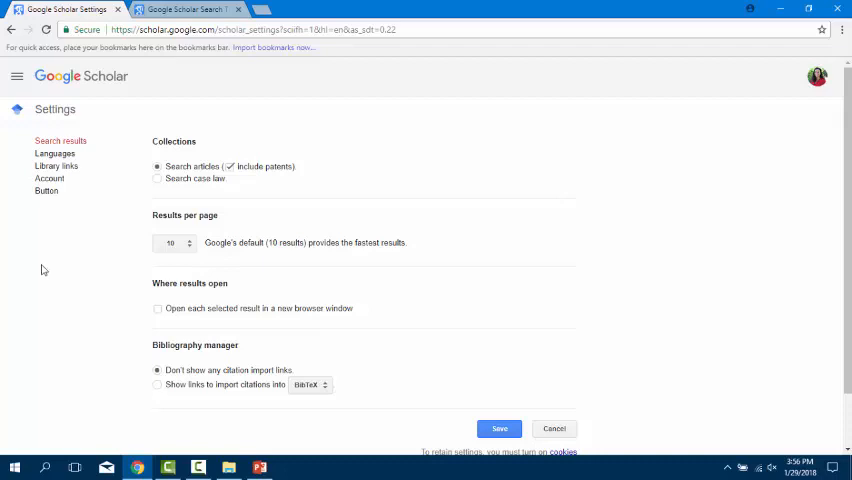
{"action": "mouse_move", "coordinate": [56, 166]}
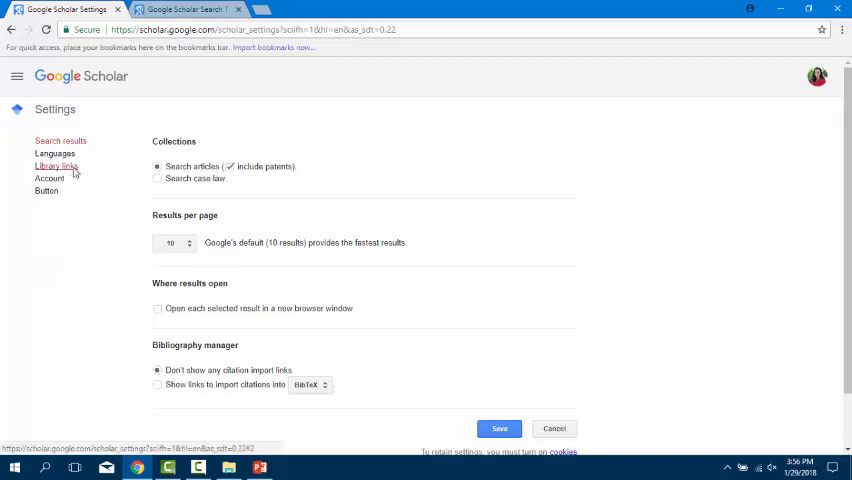
{"action": "left_click", "coordinate": [56, 165]}
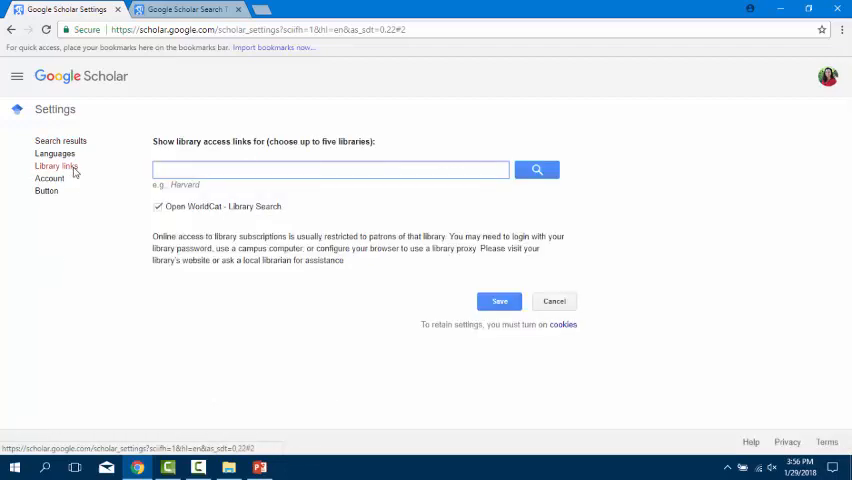
{"action": "type", "text": "massaso"}
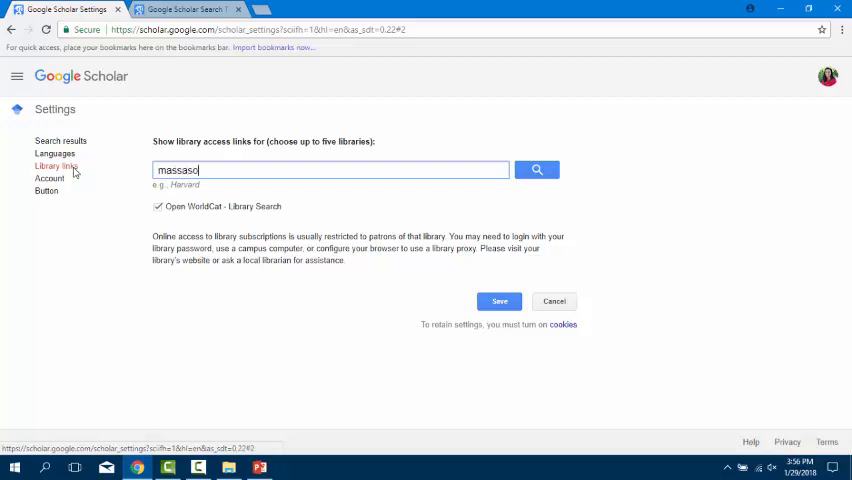
{"action": "type", "text": "it"}
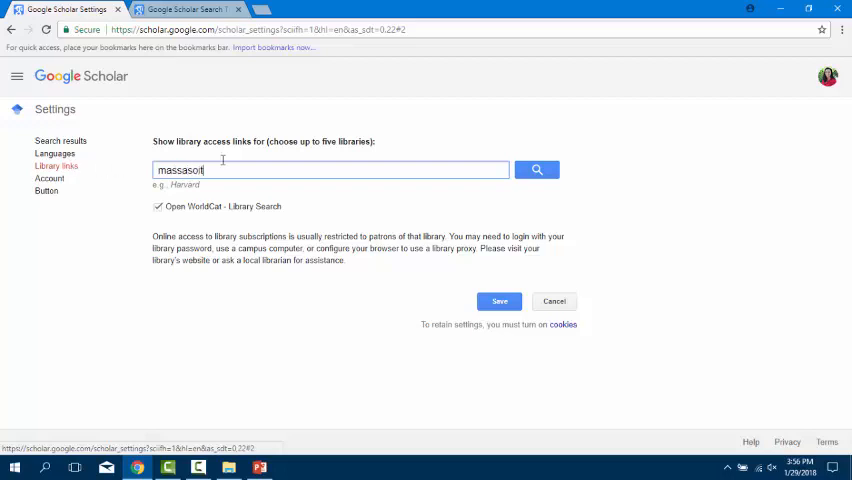
{"action": "left_click", "coordinate": [537, 169]}
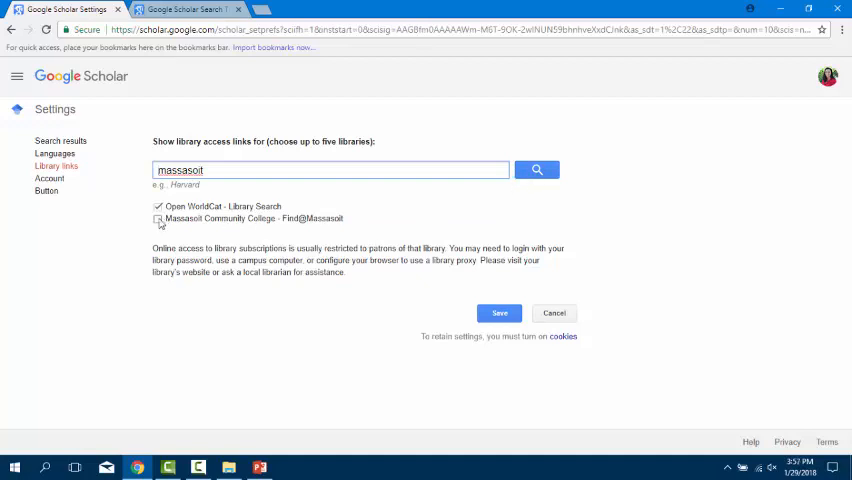
{"action": "left_click", "coordinate": [157, 218]}
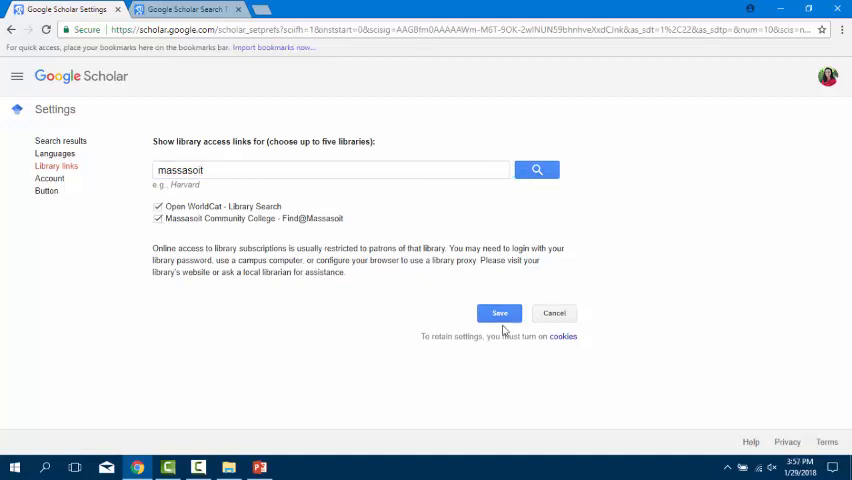
{"action": "left_click", "coordinate": [499, 313]}
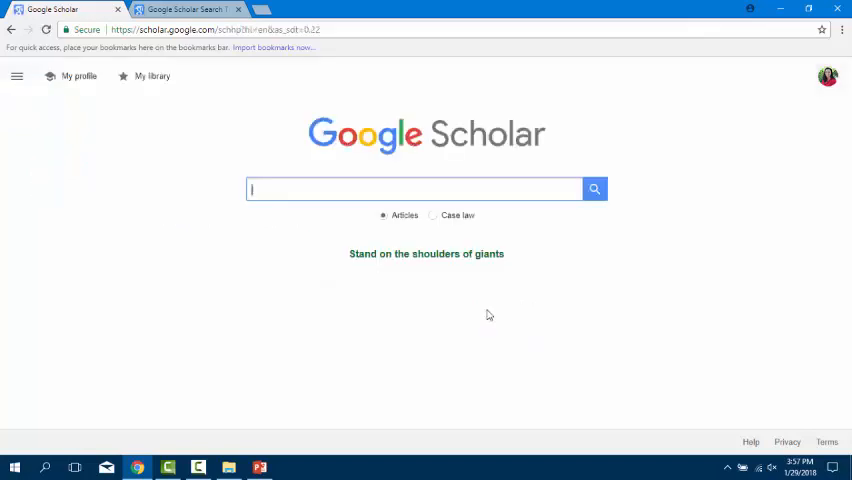
Search Google Scholar for 'native pollinators'
{"action": "left_click", "coordinate": [413, 189]}
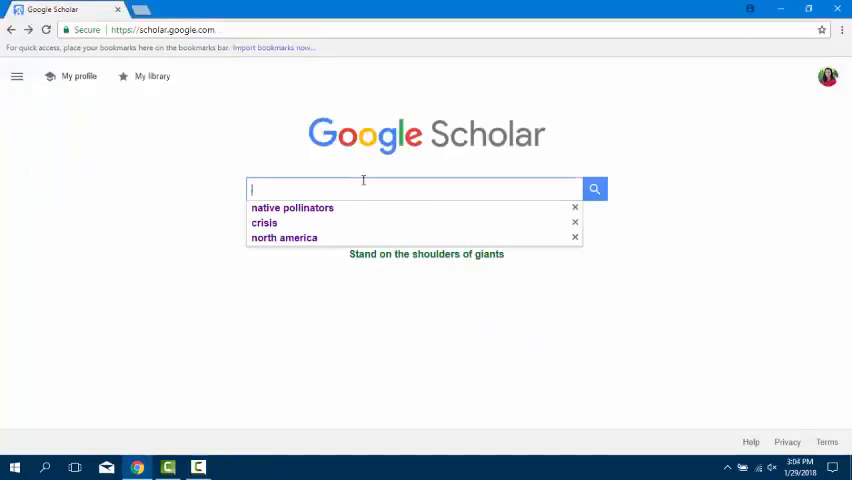
{"action": "type", "text": "native"}
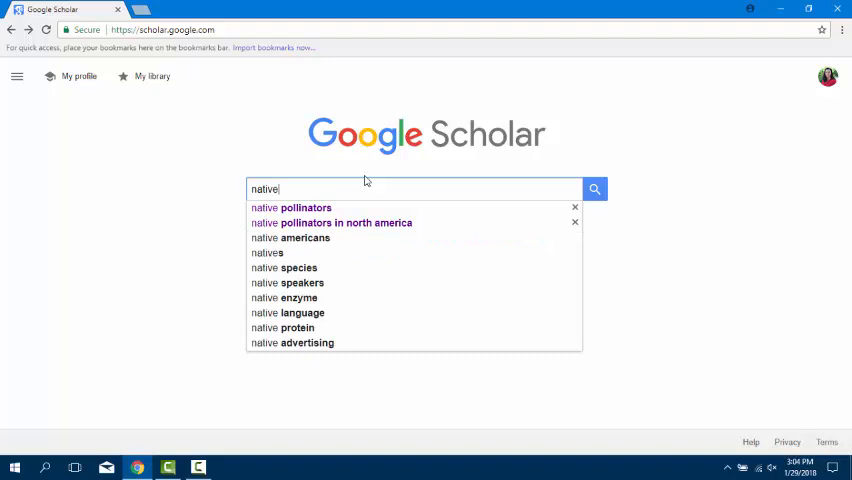
{"action": "type", "text": "pollinators"}
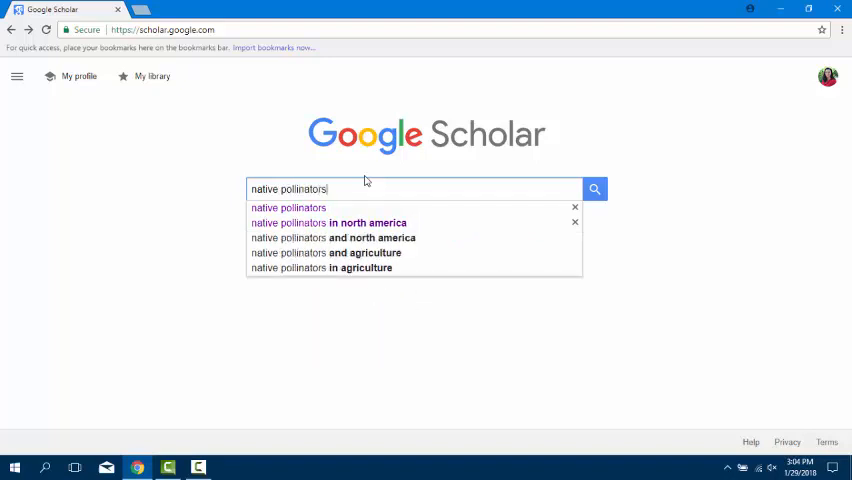
{"action": "left_click", "coordinate": [594, 189]}
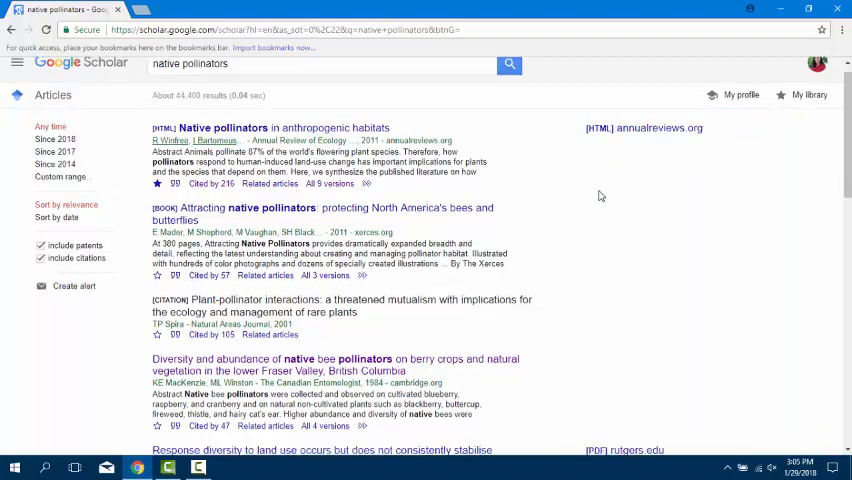
Follow Find@Massasoit for the apple orchards article to its Academic OneFile full text
{"action": "scroll", "scroll_direction": "down", "scroll_amount": 3}
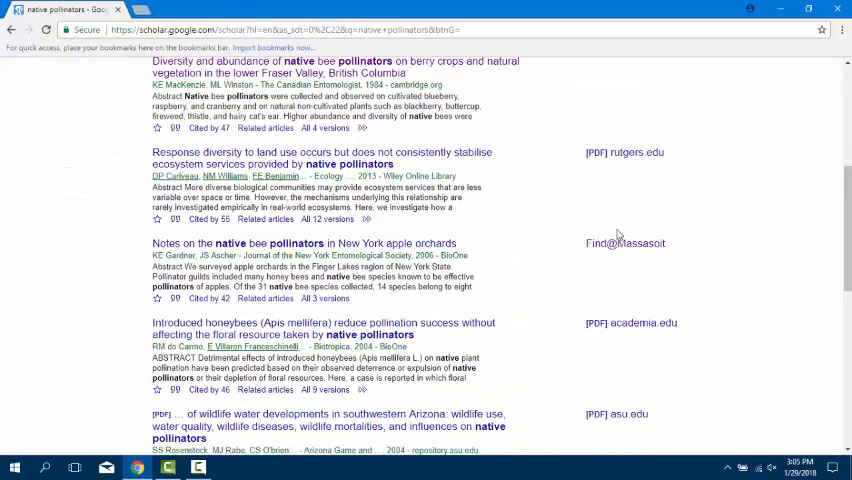
{"action": "left_click", "coordinate": [624, 243]}
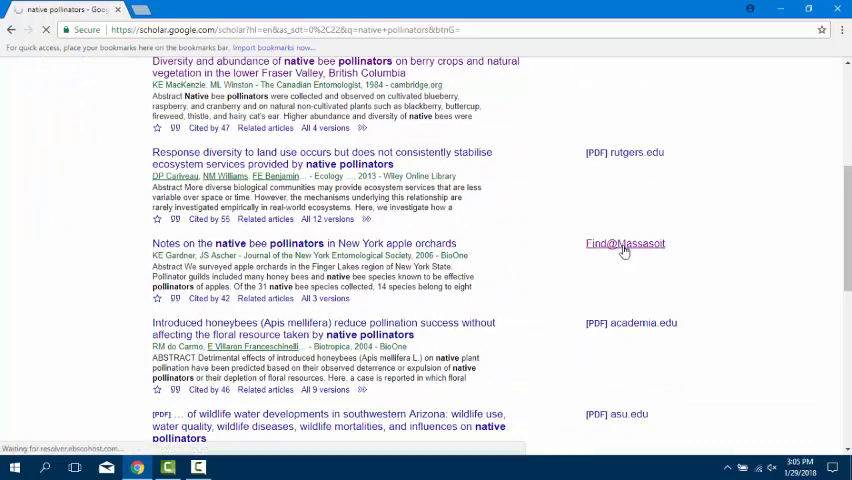
{"action": "left_click", "coordinate": [624, 243]}
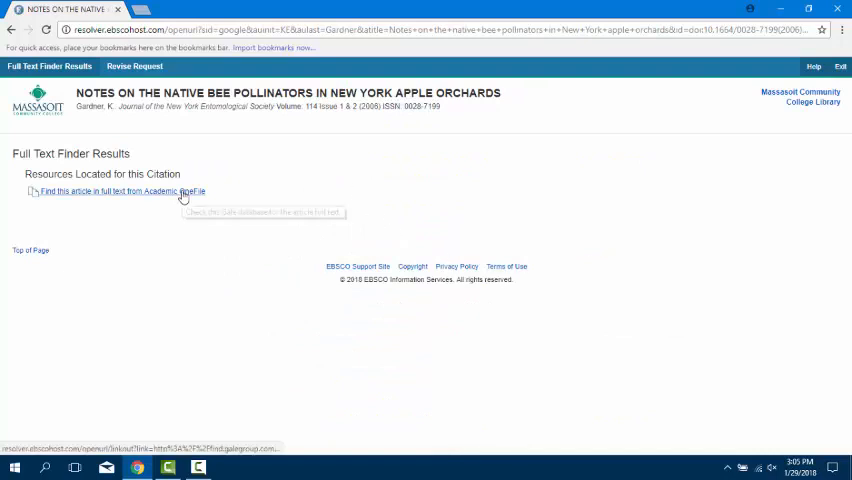
{"action": "left_click", "coordinate": [120, 191]}
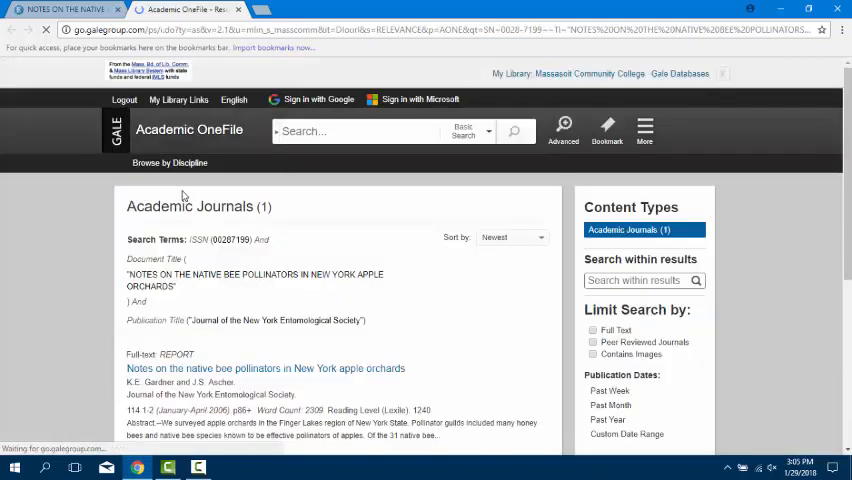
Open the orchards bee article's full text in Academic OneFile, then switch back to Scholar
{"action": "scroll", "scroll_direction": "down", "scroll_amount": 3}
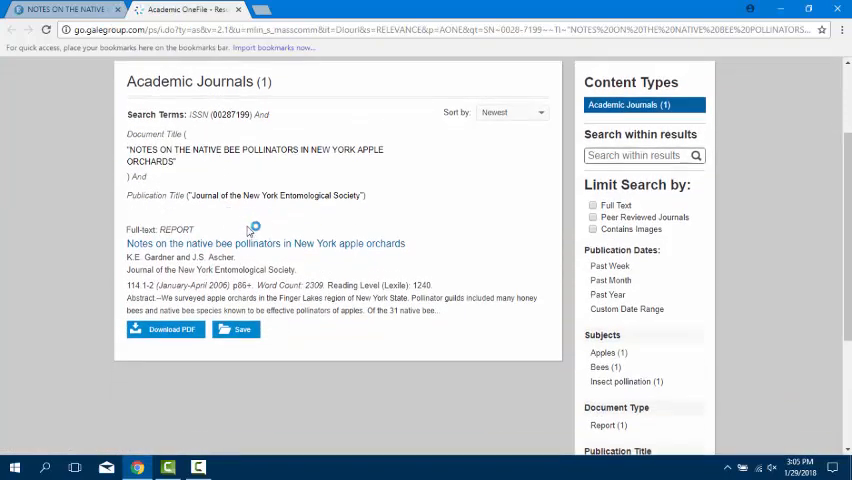
{"action": "left_click", "coordinate": [265, 243]}
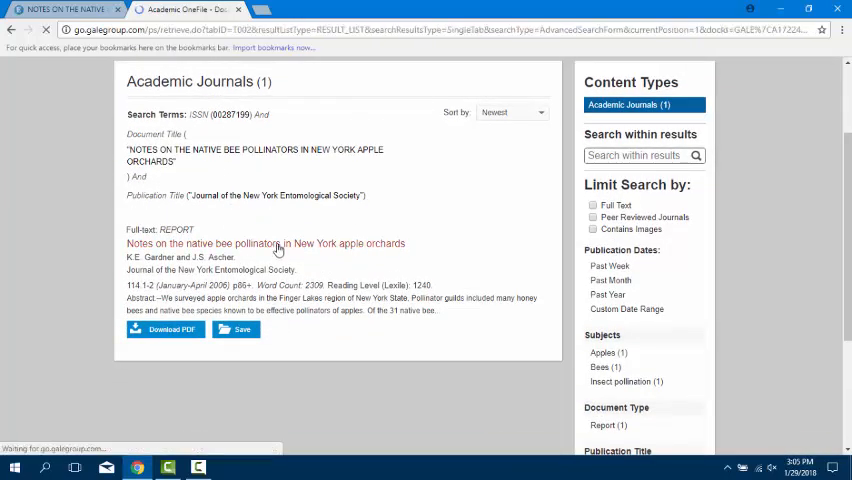
{"action": "left_click", "coordinate": [265, 243]}
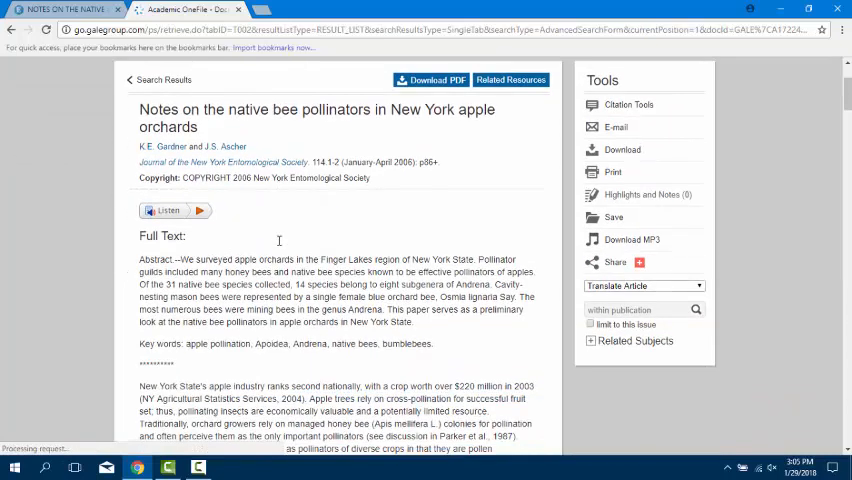
{"action": "left_click", "coordinate": [11, 29]}
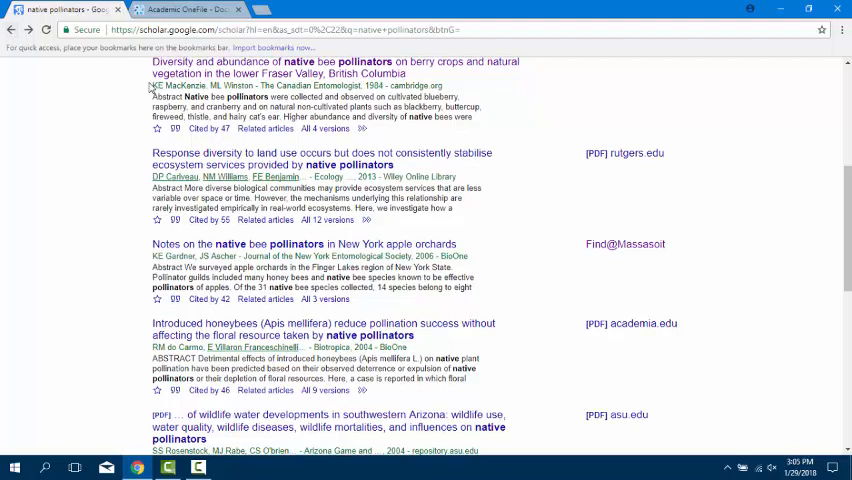
Use Find It on the berry crops article and open its ILL request form
{"action": "scroll", "scroll_direction": "up", "scroll_amount": 3}
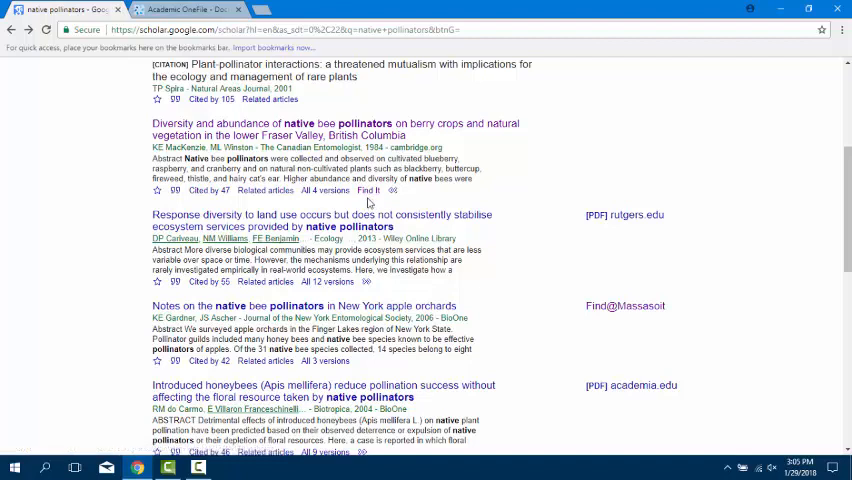
{"action": "left_click", "coordinate": [368, 190]}
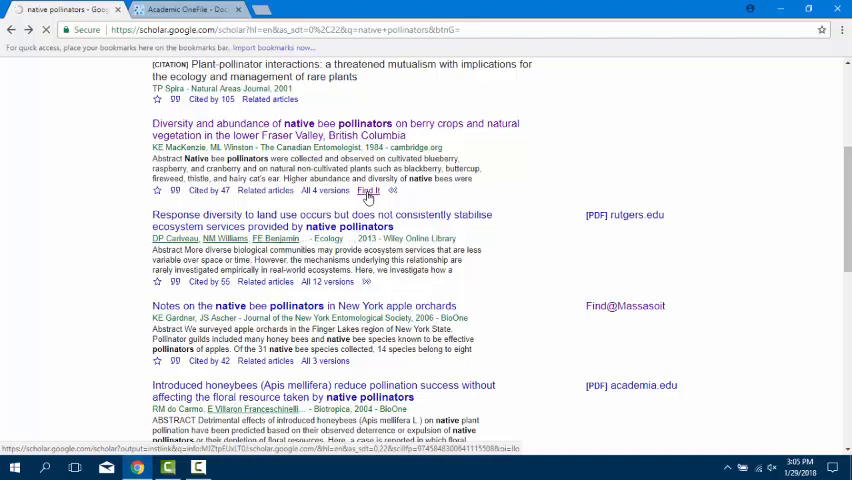
{"action": "left_click", "coordinate": [366, 190]}
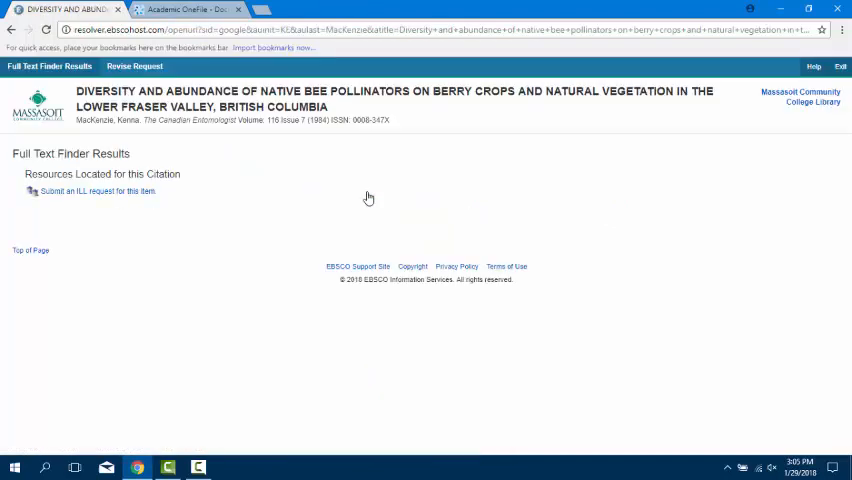
{"action": "mouse_move", "coordinate": [96, 191]}
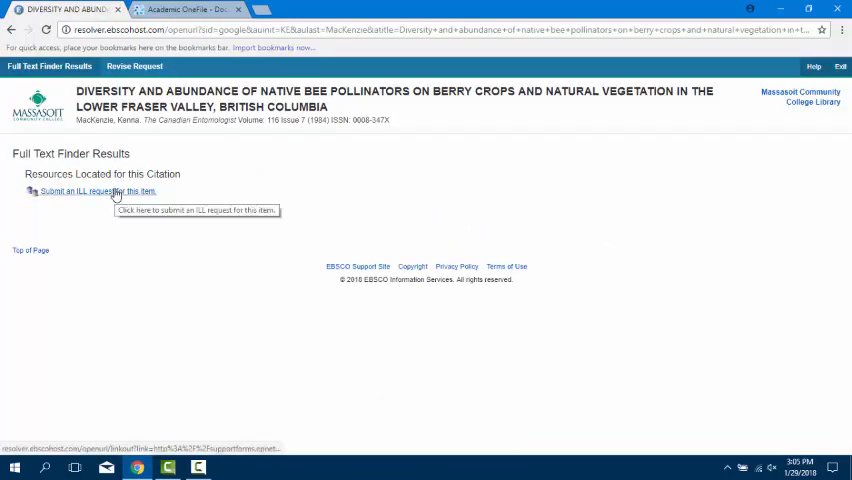
{"action": "left_click", "coordinate": [96, 191]}
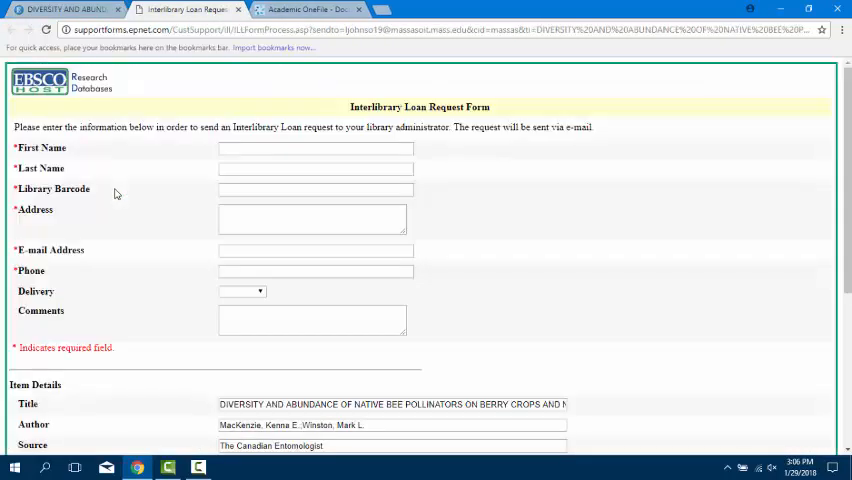
{"action": "mouse_move", "coordinate": [142, 197]}
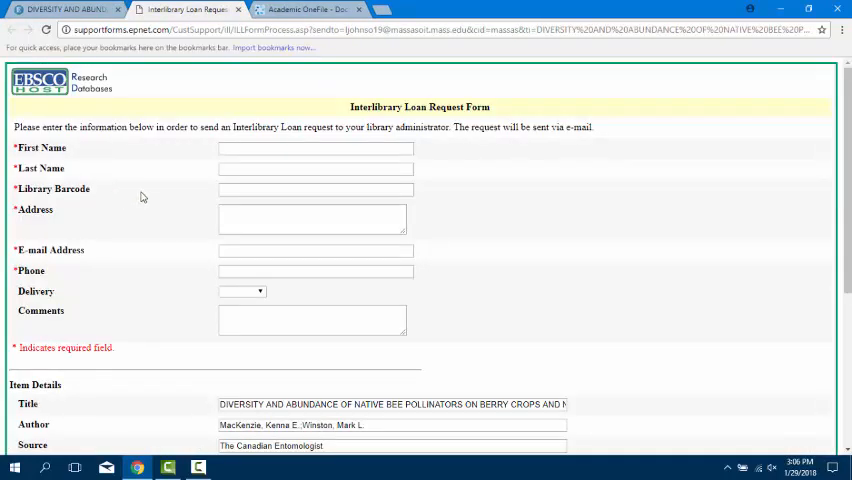
{"action": "scroll", "scroll_direction": "down", "scroll_amount": 3}
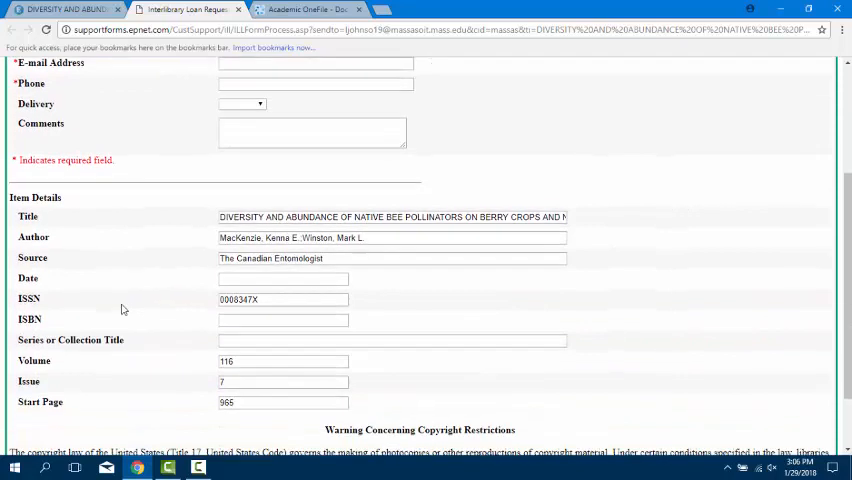
{"action": "scroll", "scroll_direction": "down", "scroll_amount": 3}
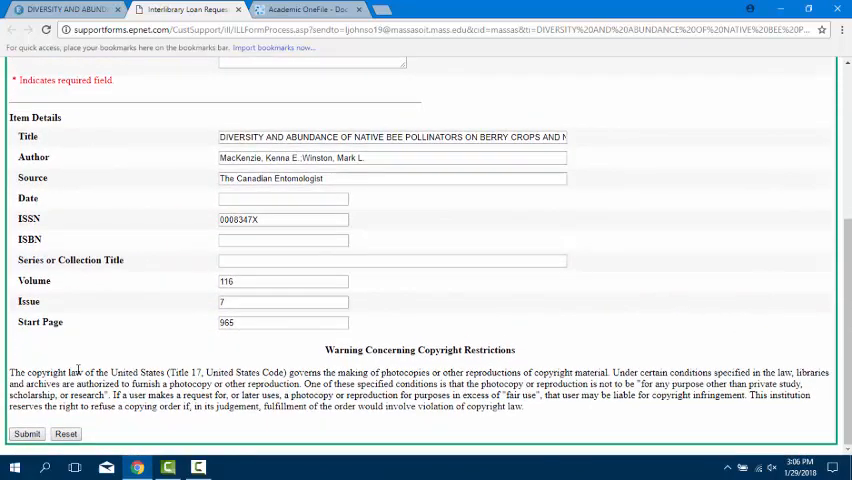